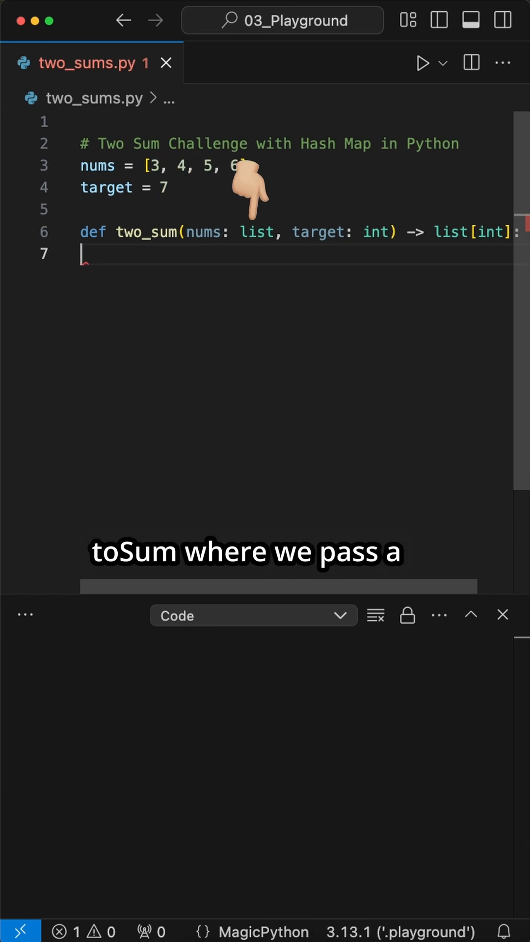
{"action": "mouse_move", "coordinate": [342, 192]}
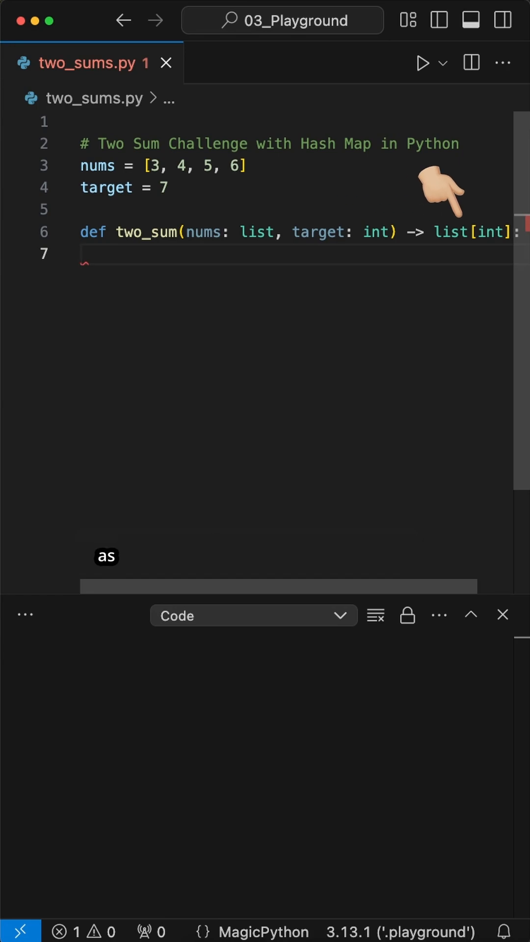
{"action": "type", "text": "num_map = {}"}
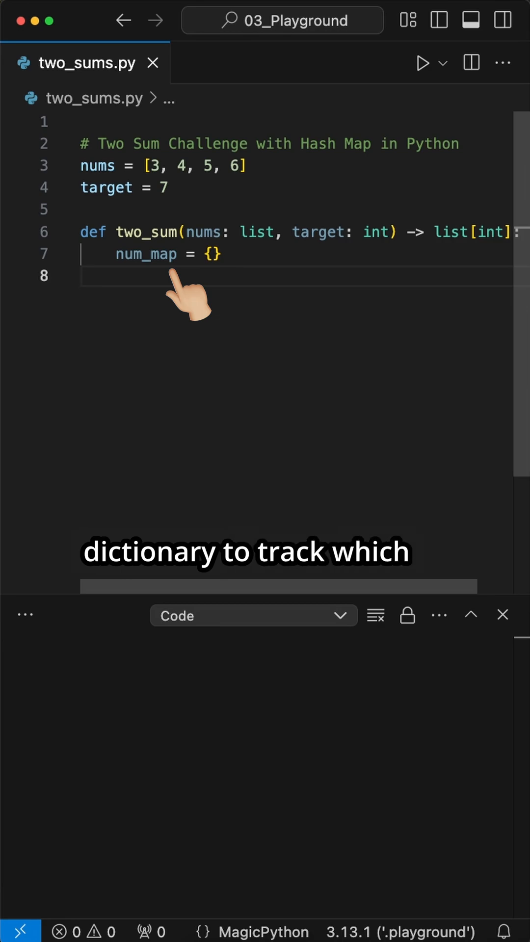
{"action": "type", "text": "for i, num in enumerate(nums):"}
{"action": "type", "text": "complement = target - num"}
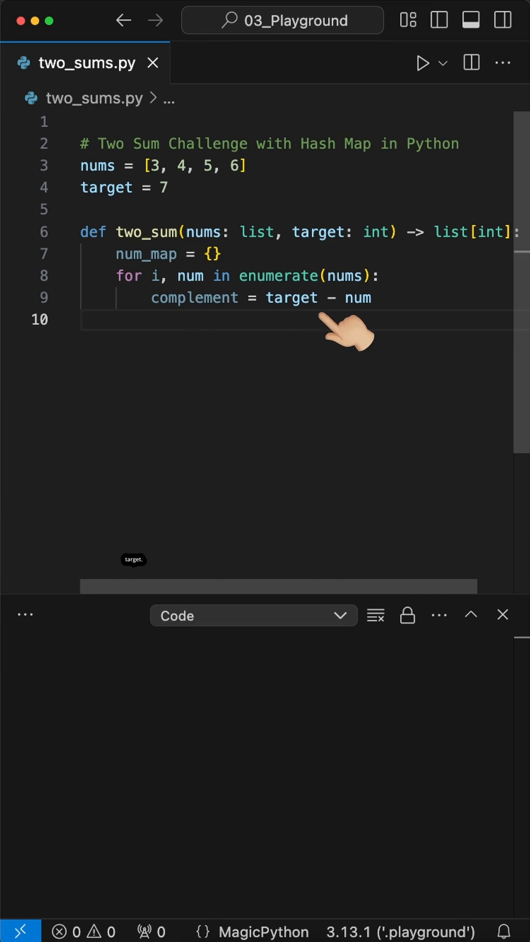
{"action": "type", "text": "if complement in num_map:"}
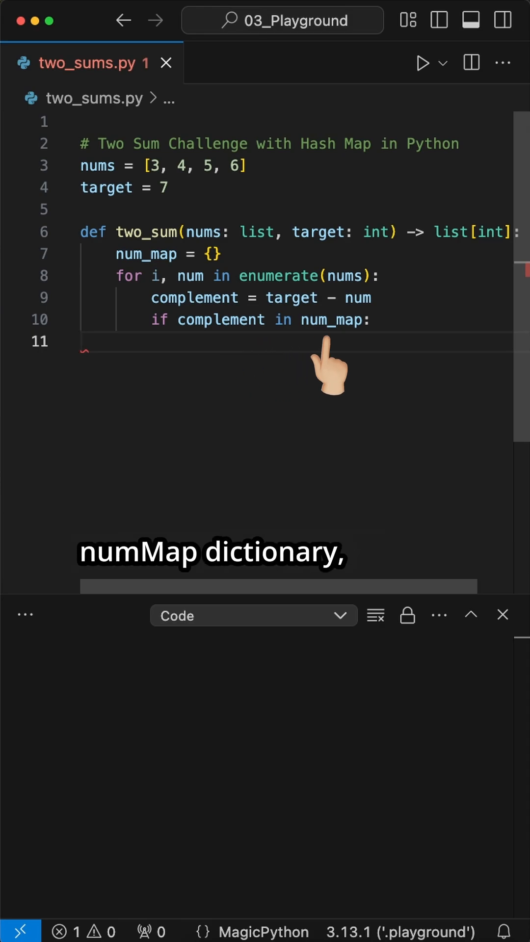
{"action": "type", "text": "return [num_map[complement], i]"}
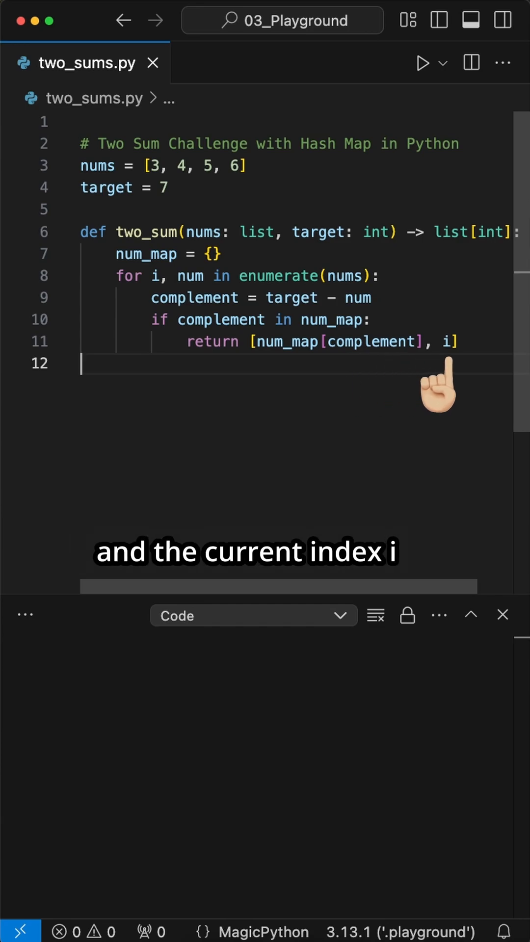
{"action": "type", "text": "num_map[num] = i"}
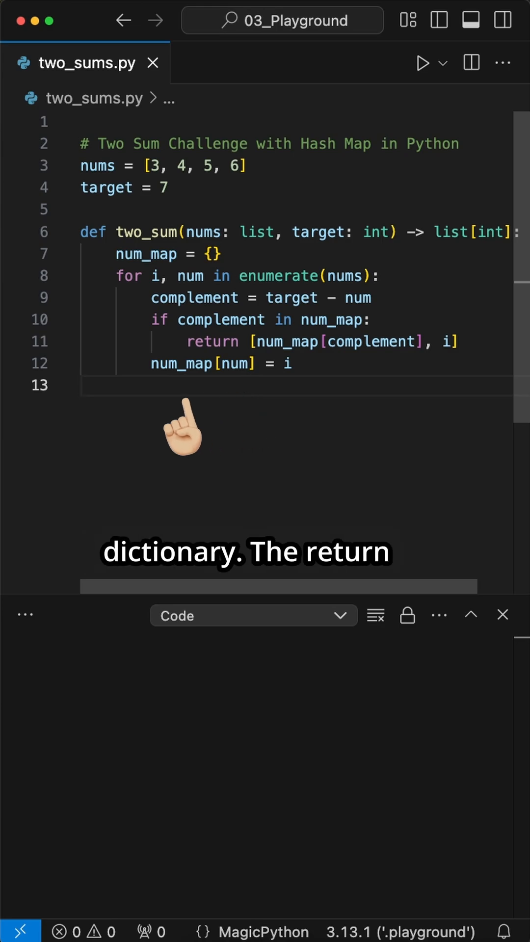
{"action": "type", "text": "return []"}
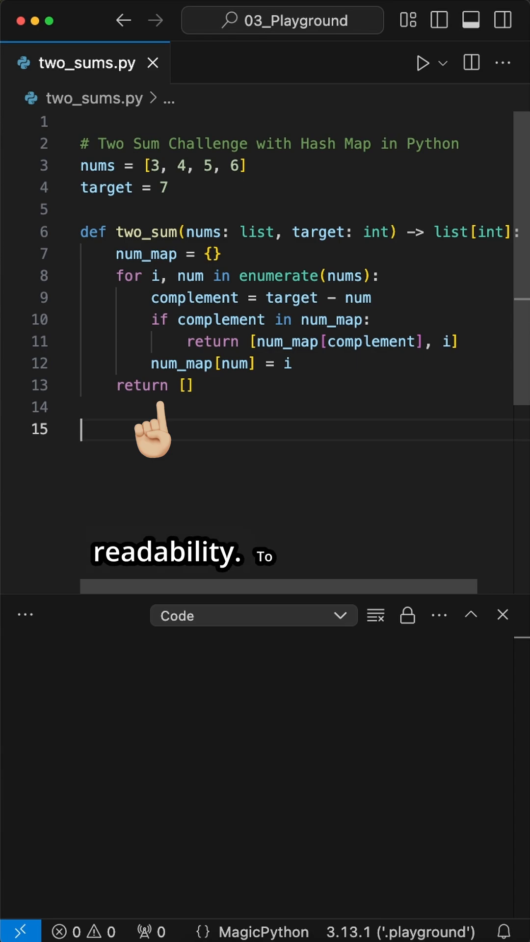
{"action": "type", "text": "match = two_sum(nums, target)"}
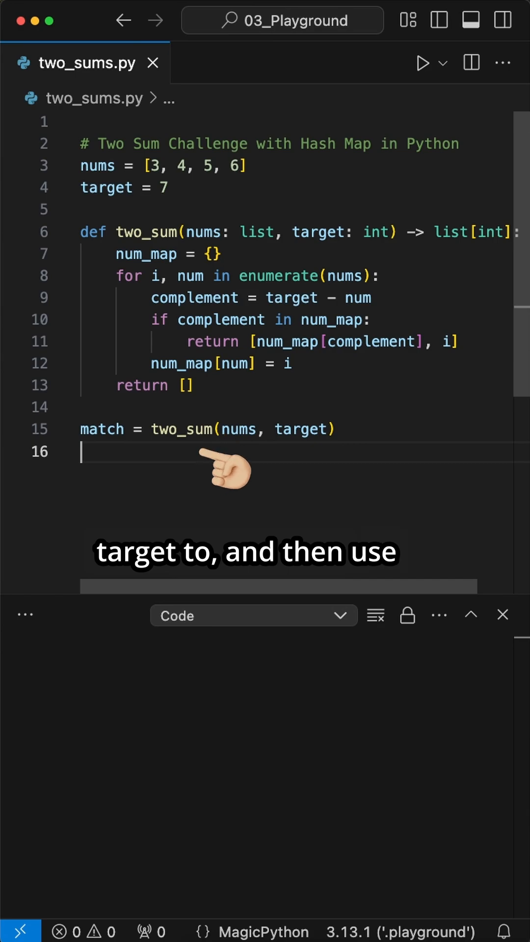
{"action": "type", "text": "print(match)"}
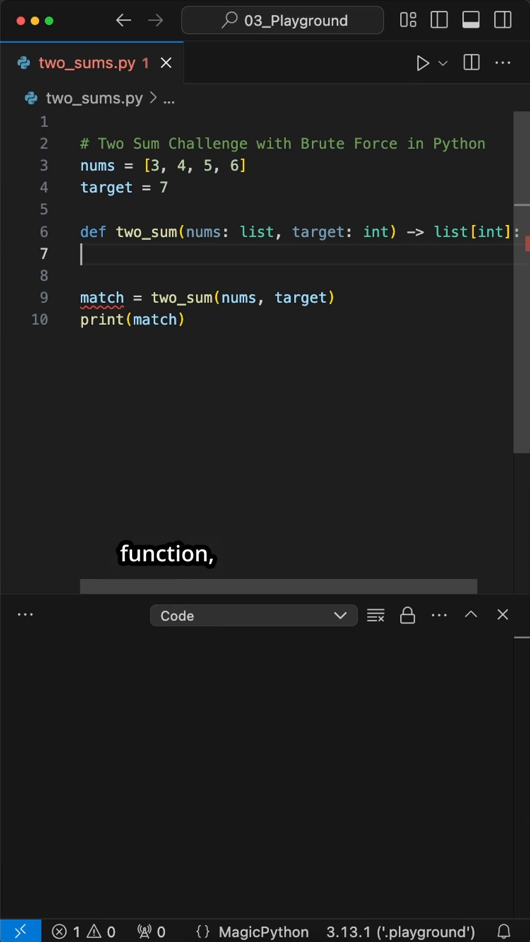
{"action": "type", "text": "for i in range(len(nums)):"}
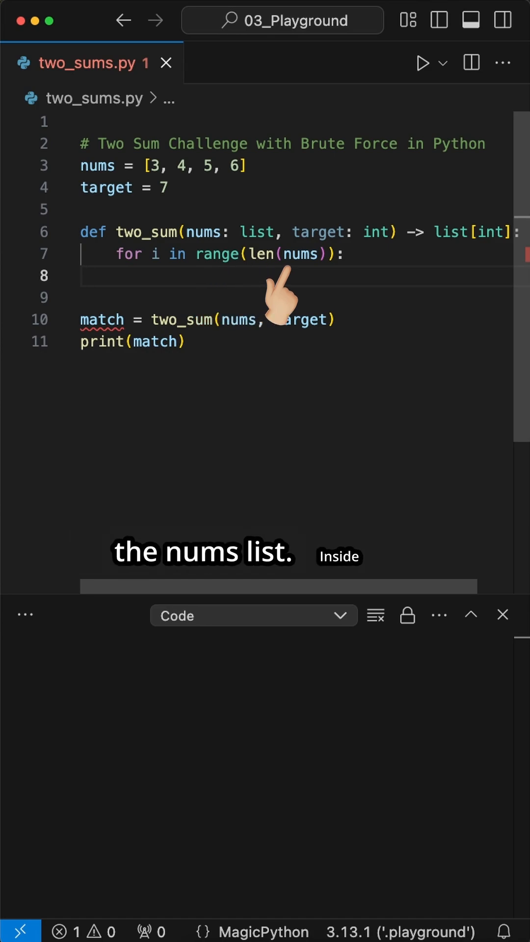
{"action": "type", "text": "for j in range(i + 1, len(nums)):"}
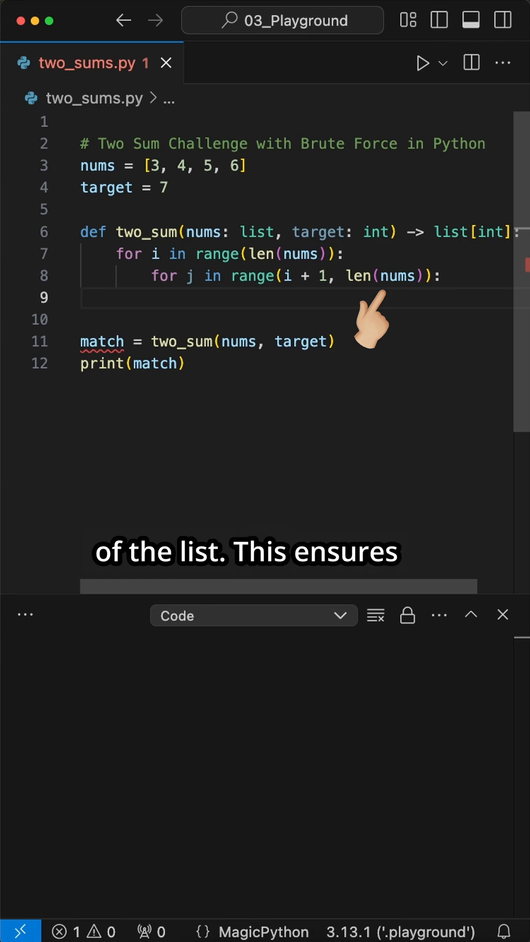
{"action": "type", "text": "if nums[i] + nums[j] == target:"}
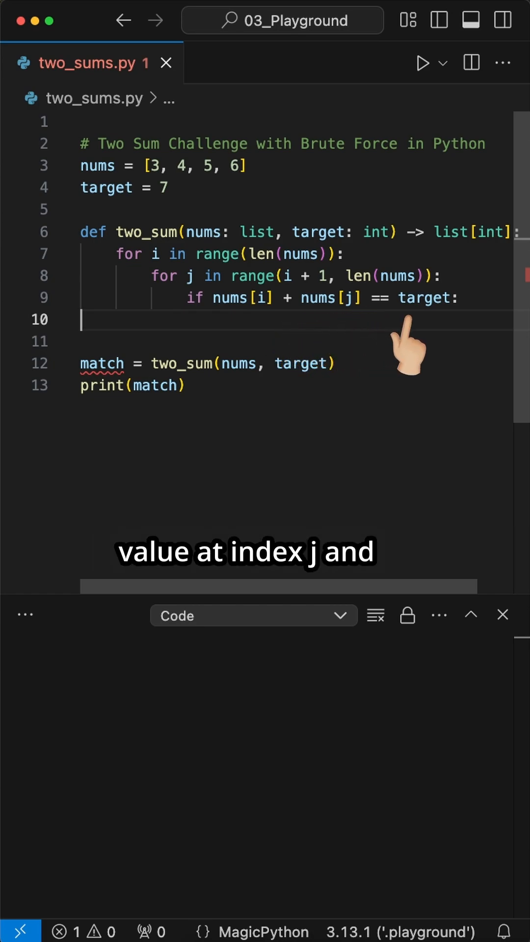
{"action": "type", "text": "return [i, j]"}
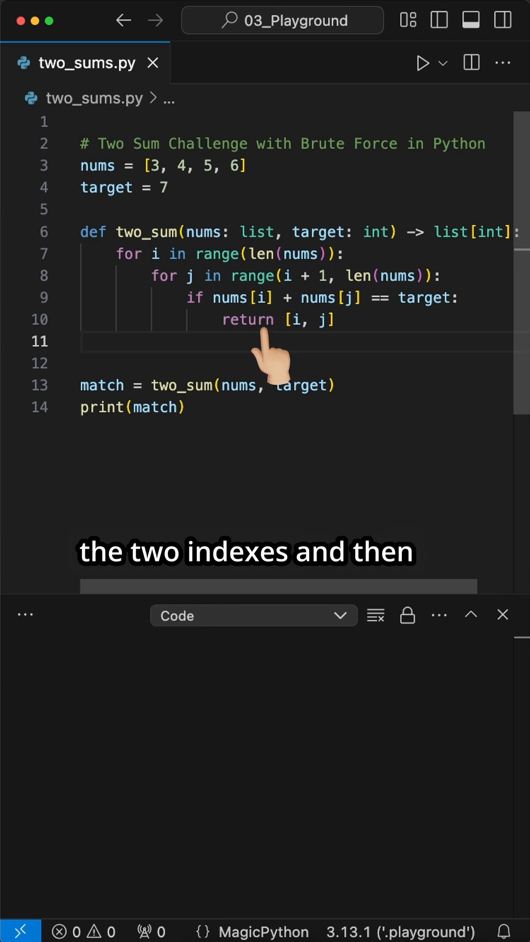
{"action": "type", "text": "return []"}
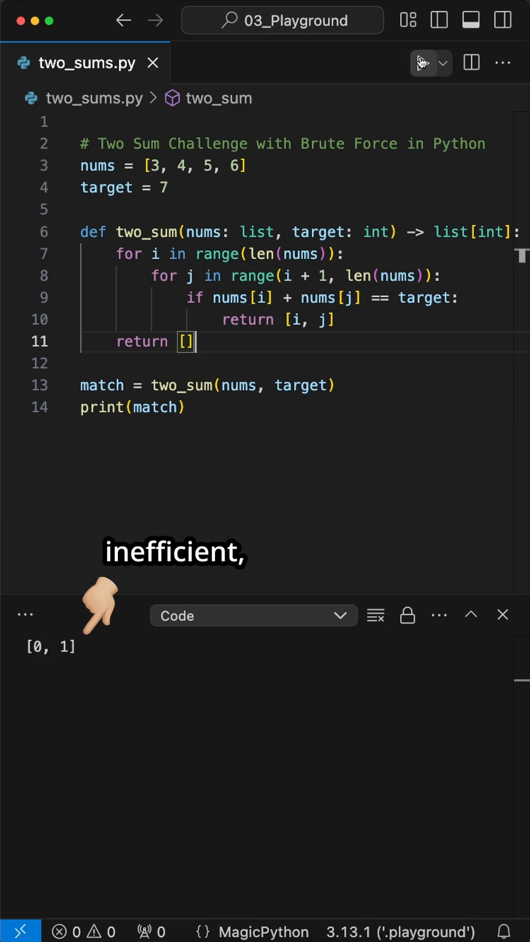
{"action": "mouse_move", "coordinate": [422, 63]}
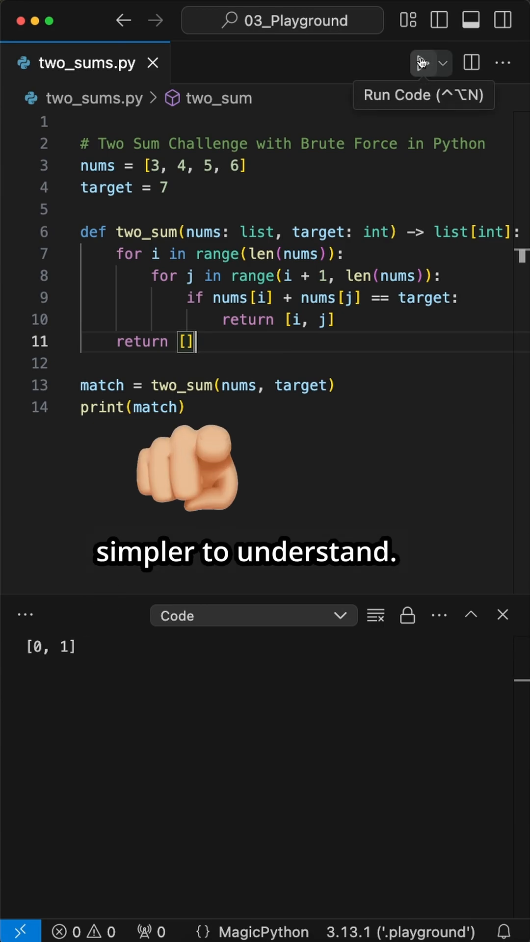